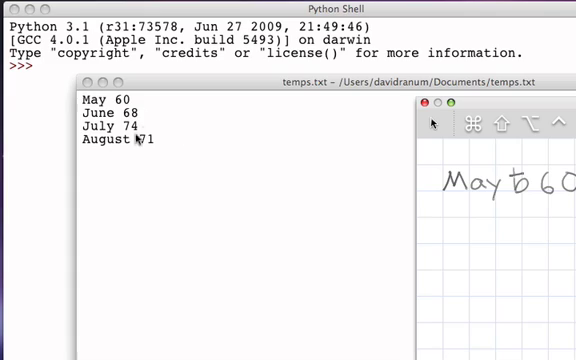
pyautogui.moveTo(114, 172)
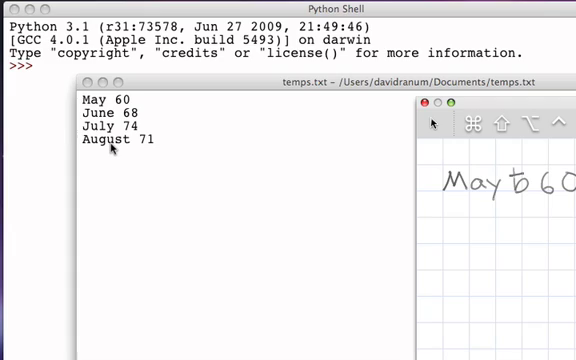
pyautogui.moveTo(136, 170)
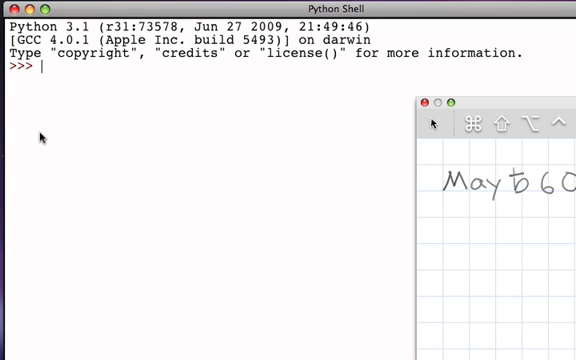
# Run infile = open("temps.txt") at the >>> prompt to create the file object.
pyautogui.write('infile')
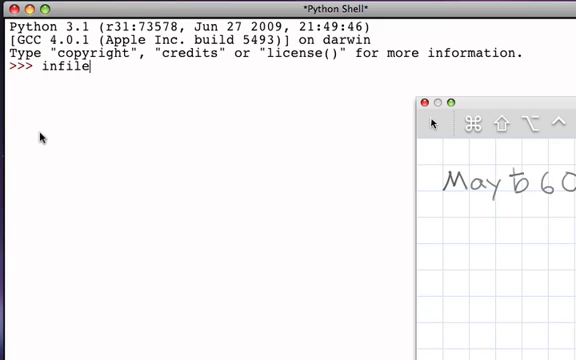
pyautogui.write('=')
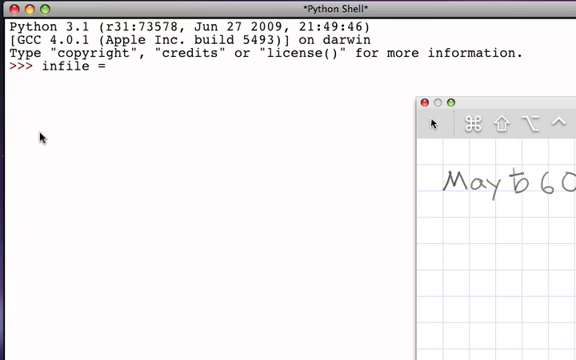
pyautogui.write('op')
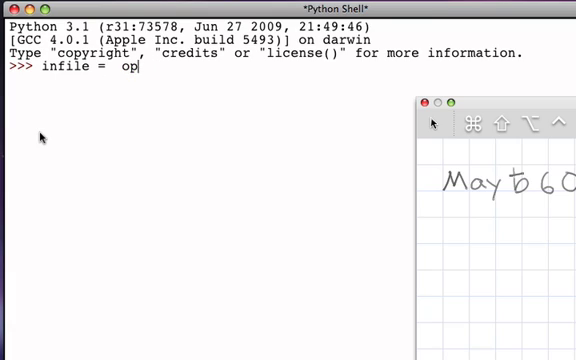
pyautogui.write('e')
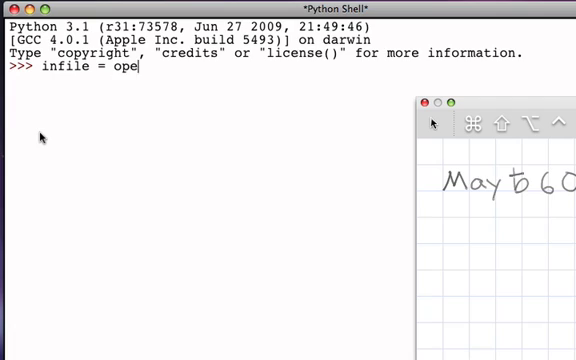
pyautogui.write('n("')
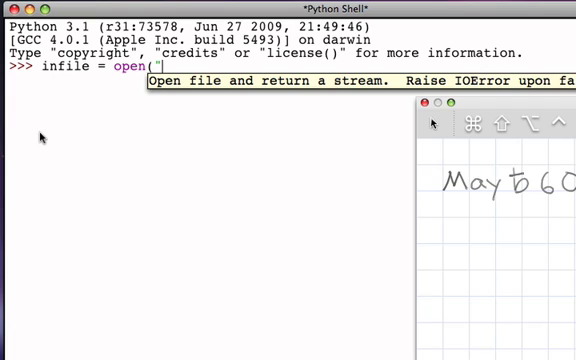
pyautogui.write('temps.t')
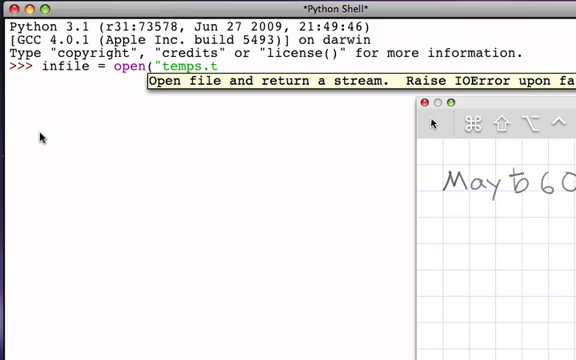
pyautogui.write('xt")')
pyautogui.write('infile')
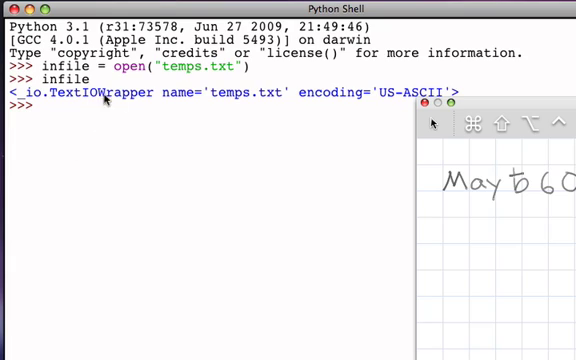
pyautogui.moveTo(384, 96)
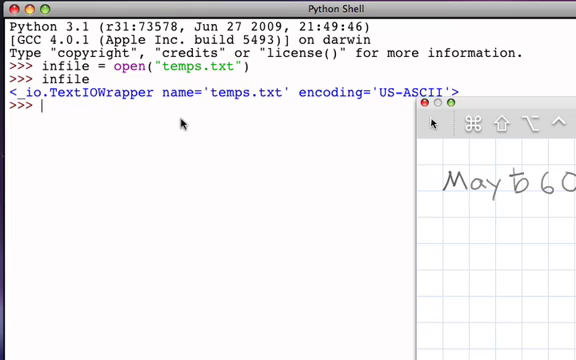
pyautogui.moveTo(196, 132)
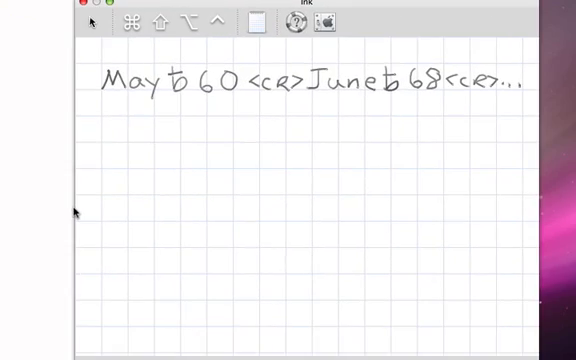
pyautogui.moveTo(232, 162)
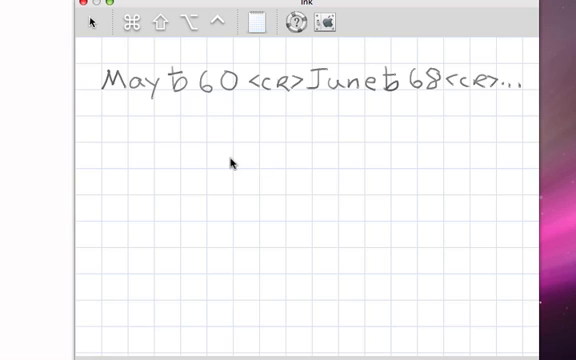
pyautogui.moveTo(108, 264)
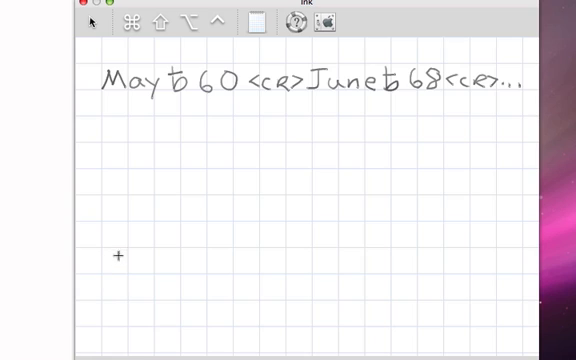
# Label the sketch with 'infile' and an arrow to the circled disk representing the file object.
pyautogui.write('infile')
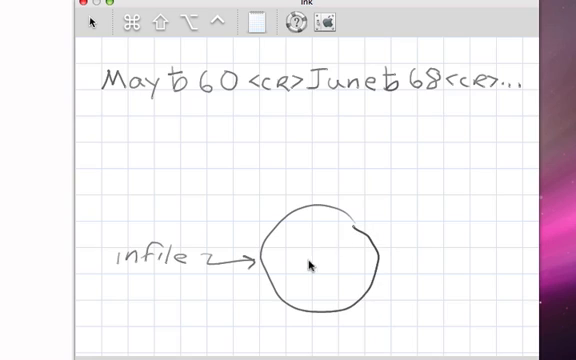
pyautogui.moveTo(318, 242)
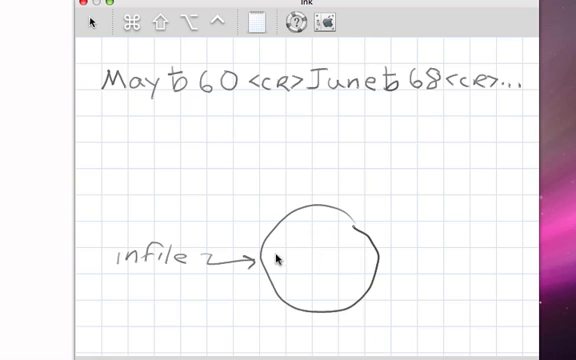
pyautogui.moveTo(304, 282)
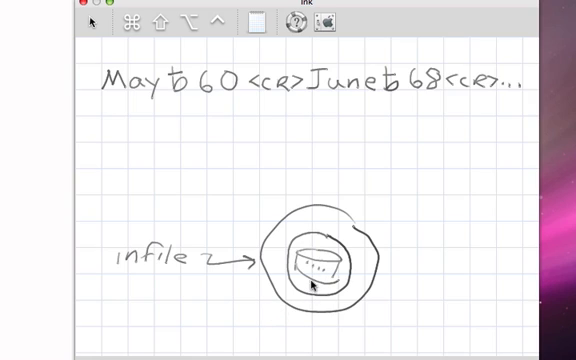
pyautogui.moveTo(308, 216)
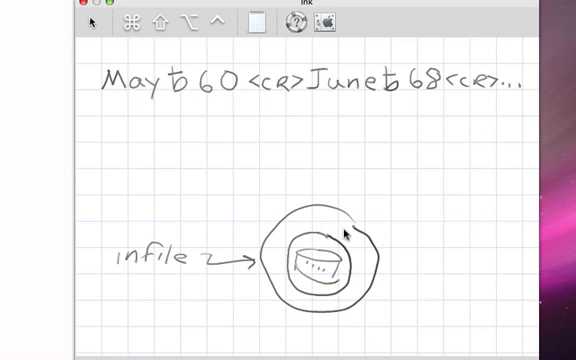
pyautogui.moveTo(300, 316)
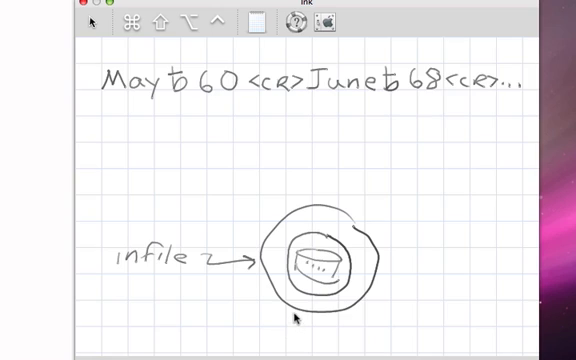
pyautogui.moveTo(426, 232)
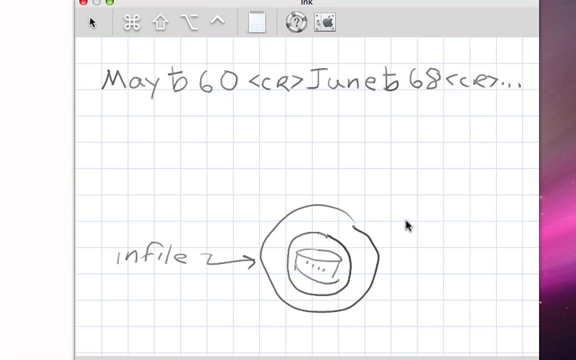
pyautogui.write('re')
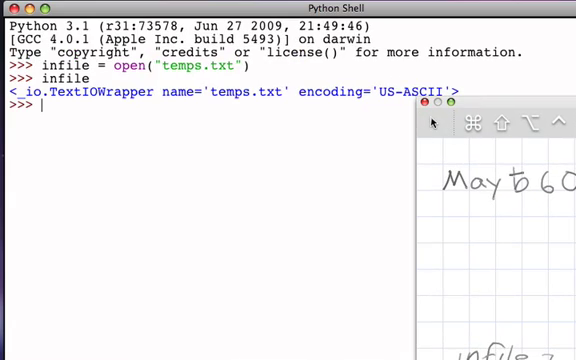
pyautogui.moveTo(228, 218)
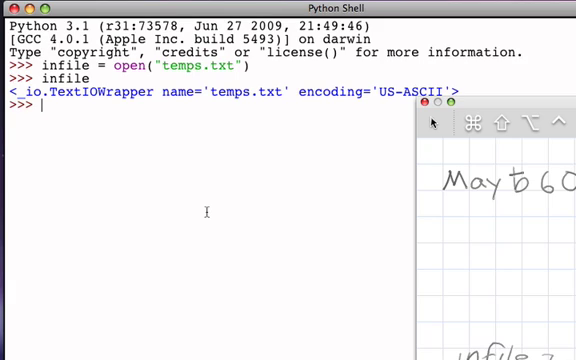
# Enter infile.read() to pull the whole contents of temps.txt as one string.
pyautogui.write('infi')
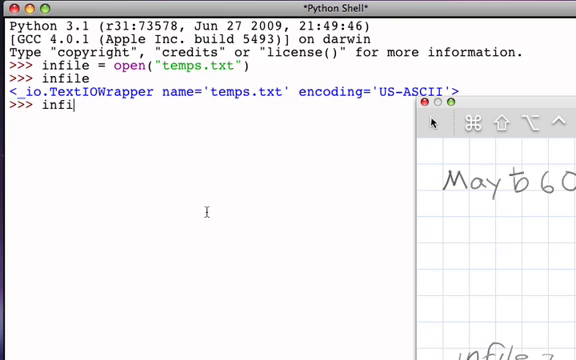
pyautogui.write('le')
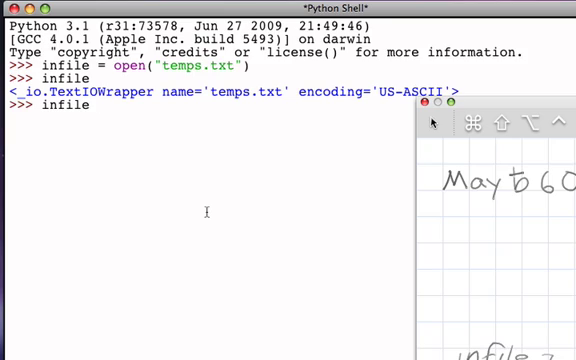
pyautogui.write('.read(')
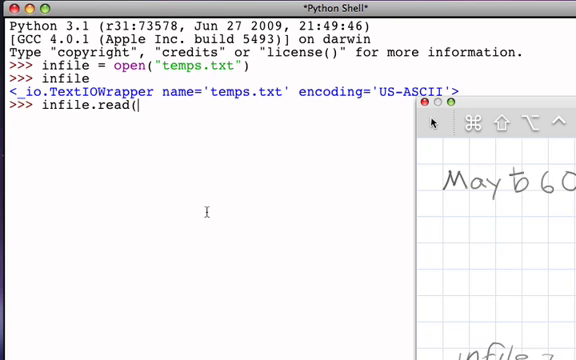
pyautogui.write(')')
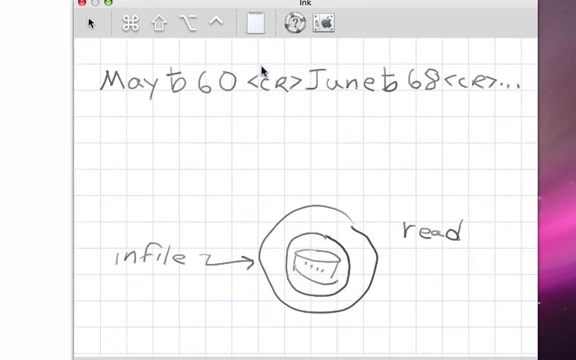
pyautogui.moveTo(204, 104)
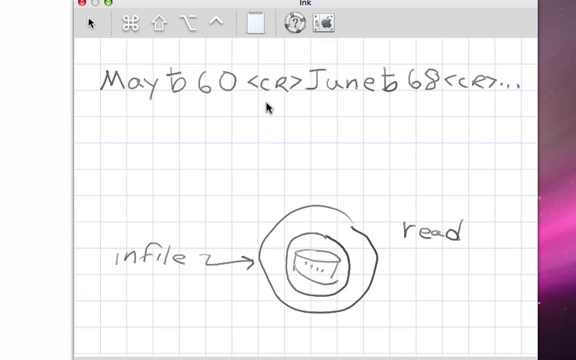
pyautogui.moveTo(268, 108)
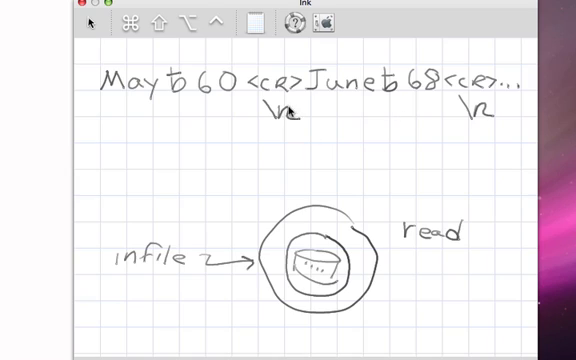
pyautogui.moveTo(432, 128)
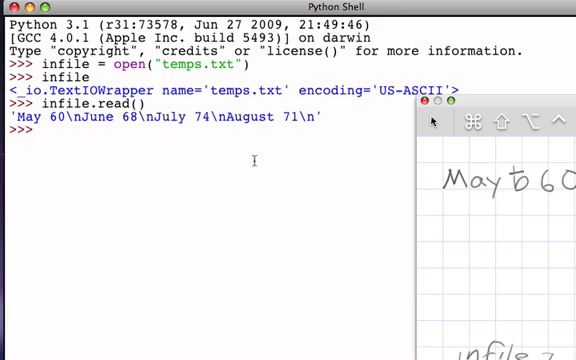
# Assign dataline = infile.read(), then evaluate dataline to reveal it is an empty string.
pyautogui.write('dataline')
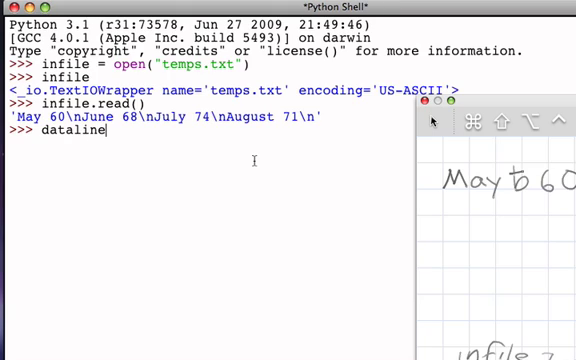
pyautogui.write('=')
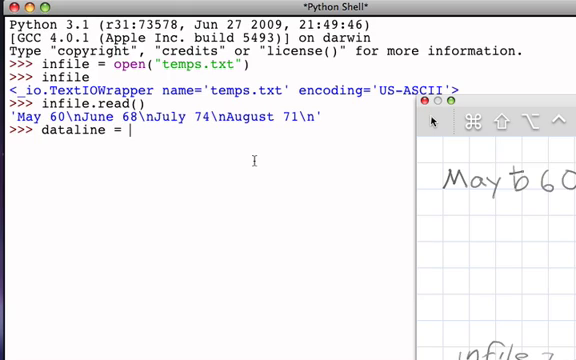
pyautogui.write('infile.read(')
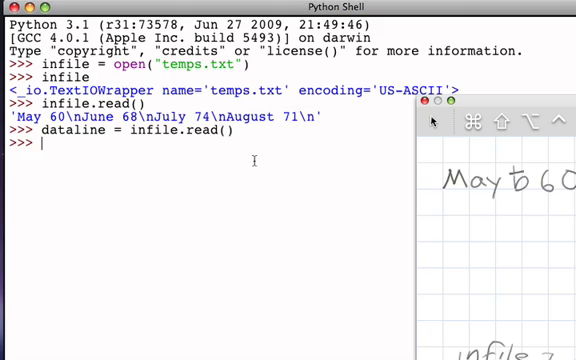
pyautogui.write('dataline')
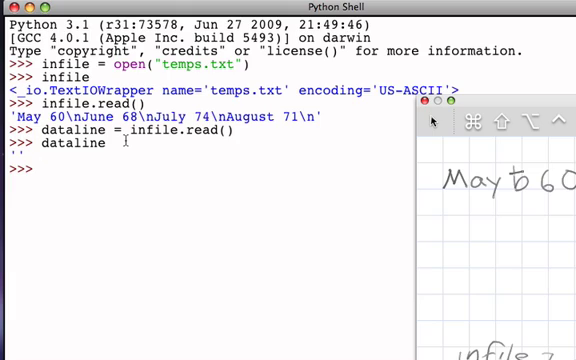
pyautogui.press('Return')
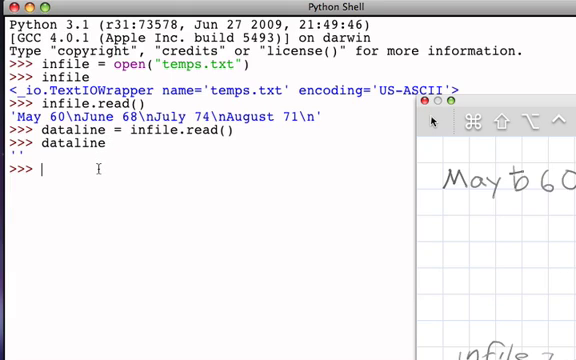
# Reopen the file with infile = open("temps.txt") so reading starts from the top.
pyautogui.write('infie')
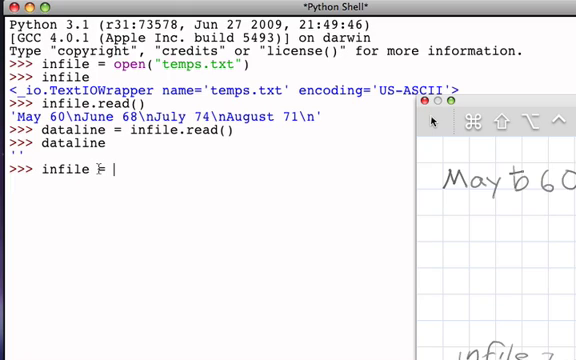
pyautogui.write('open')
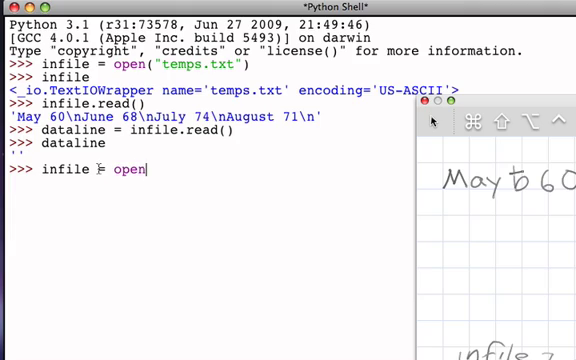
pyautogui.write('("temps.txt')
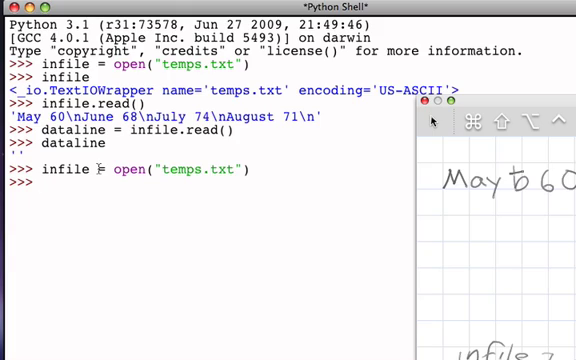
# Read the file into dataline, split it into a months-and-temperatures list, and start another open("temps.txt").
pyautogui.write('datalie')
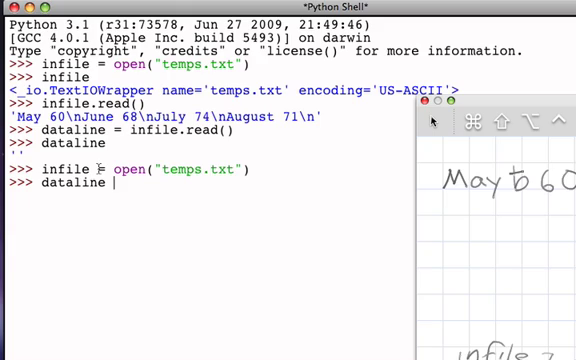
pyautogui.write('=')
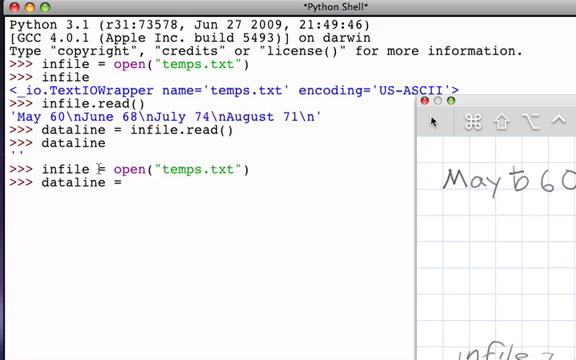
pyautogui.write('inf')
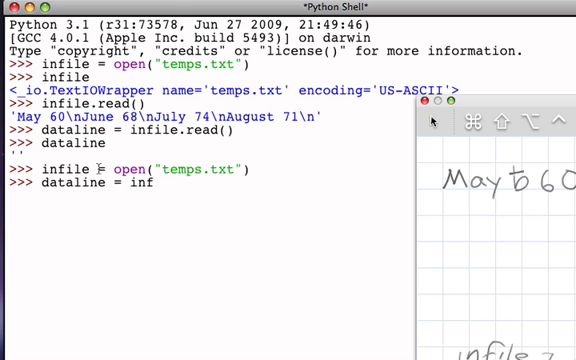
pyautogui.write('ile.read(')
pyautogui.write('dataline.split(')
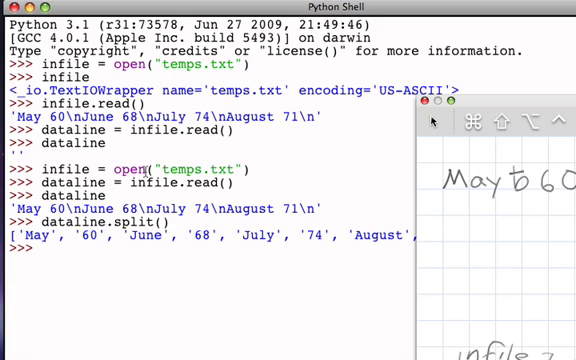
pyautogui.write('infile = open("temps.txt")')
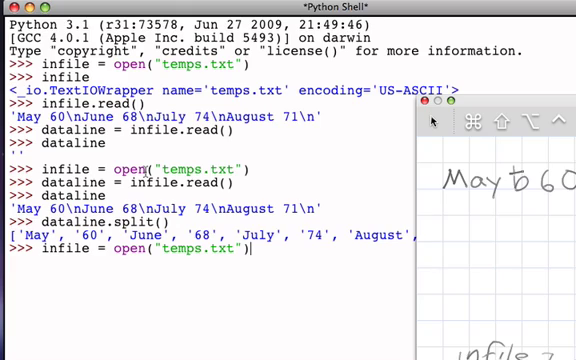
# Run the open() line, then infile.readlines() to get the four lines as a list ending in \n.
pyautogui.press('Return')
pyautogui.write('infile.')
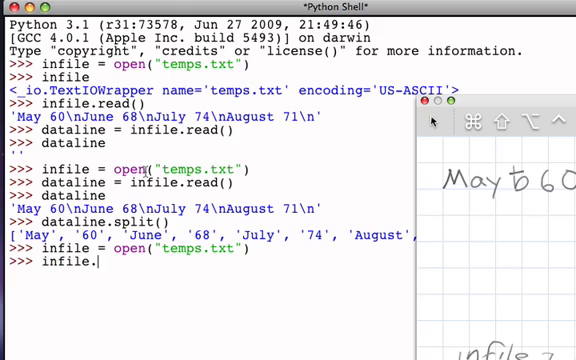
pyautogui.write('readlines()')
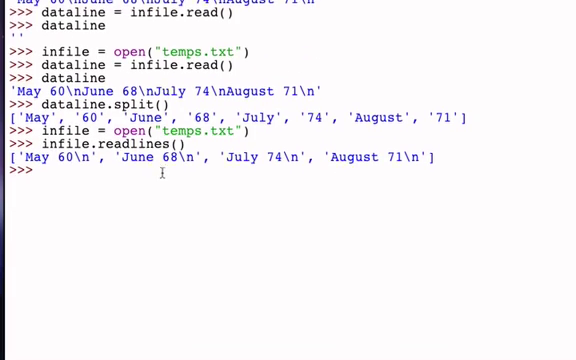
pyautogui.scroll(-3)
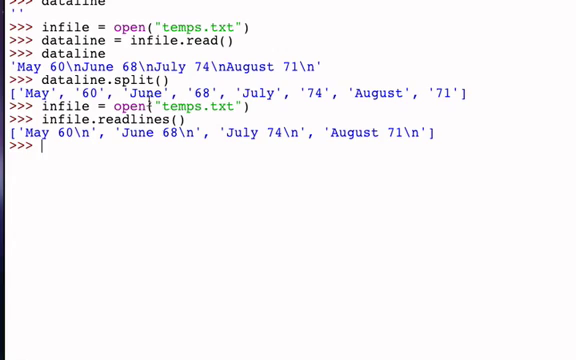
# Reopen temps.txt and call infile.readline() twice, returning 'May 60\n' then 'June 68\n'.
pyautogui.write('infile = open("temps.txt")')
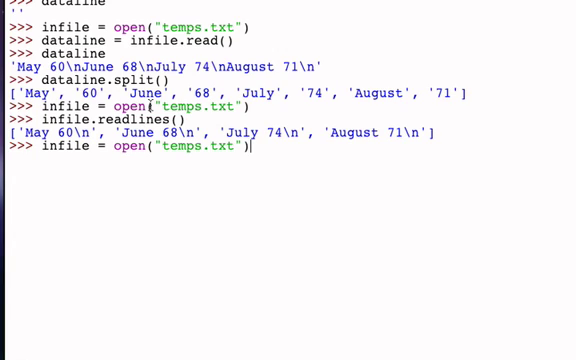
pyautogui.press('enter')
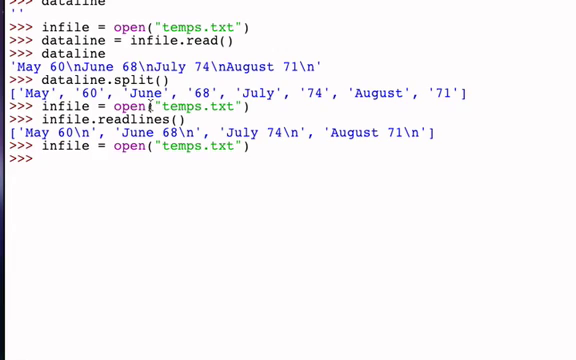
pyautogui.write('inf')
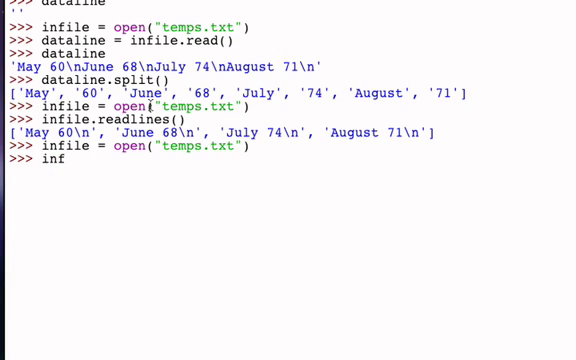
pyautogui.write('ile.read')
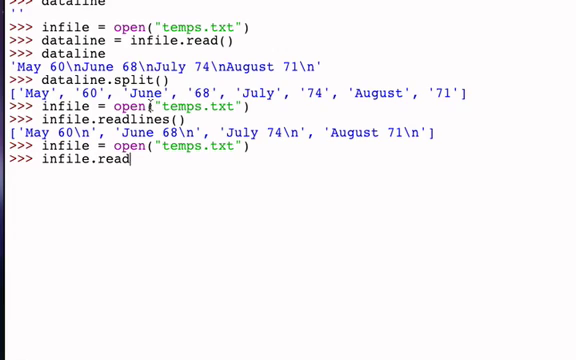
pyautogui.write('line()')
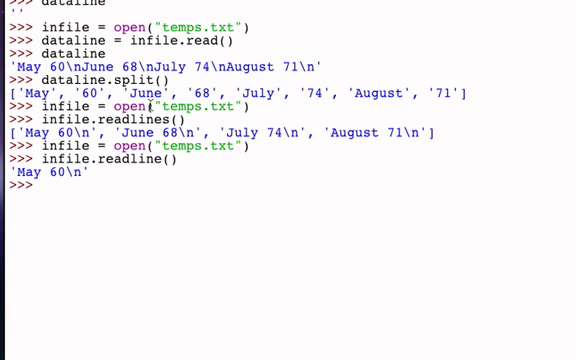
pyautogui.write('infile.readline(')
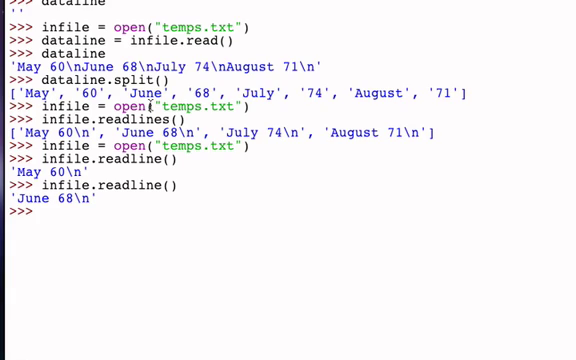
pyautogui.moveTo(148, 104)
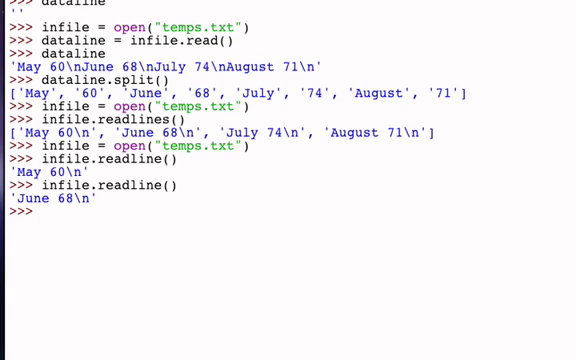